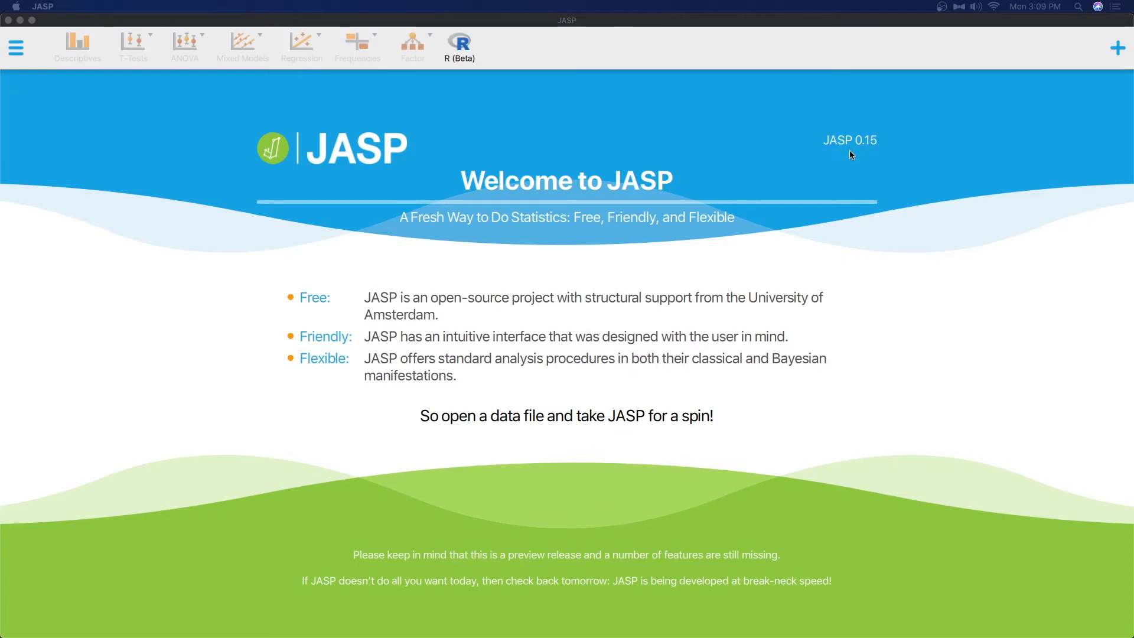
- Browse to the T-Tests category of JASP's built-in Data Library
click(861, 146)
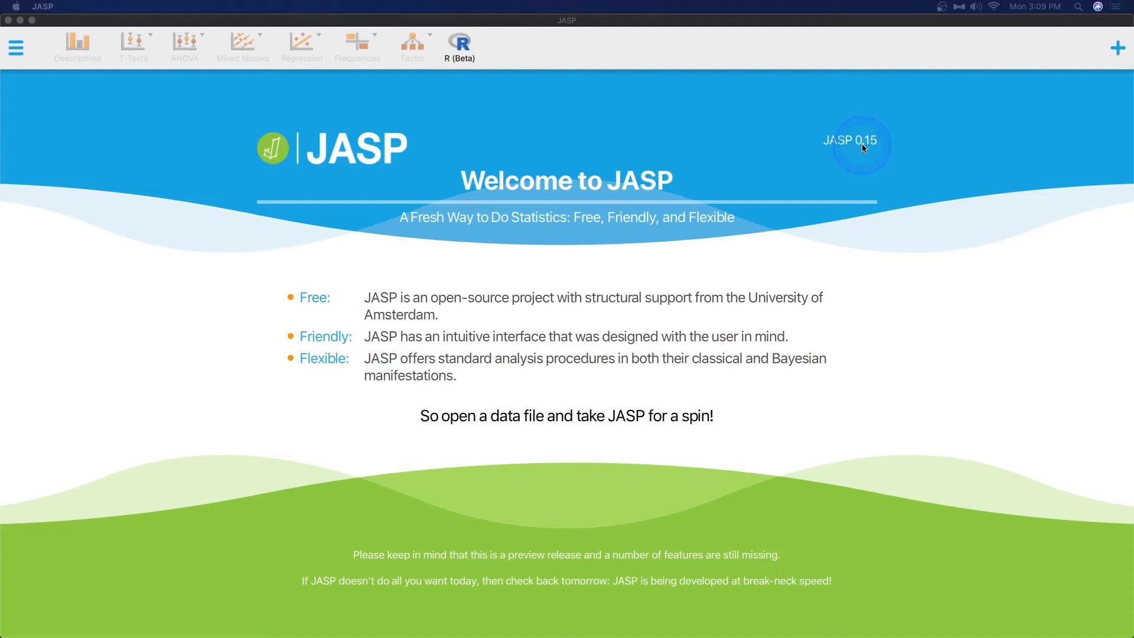
mouse_move(869, 157)
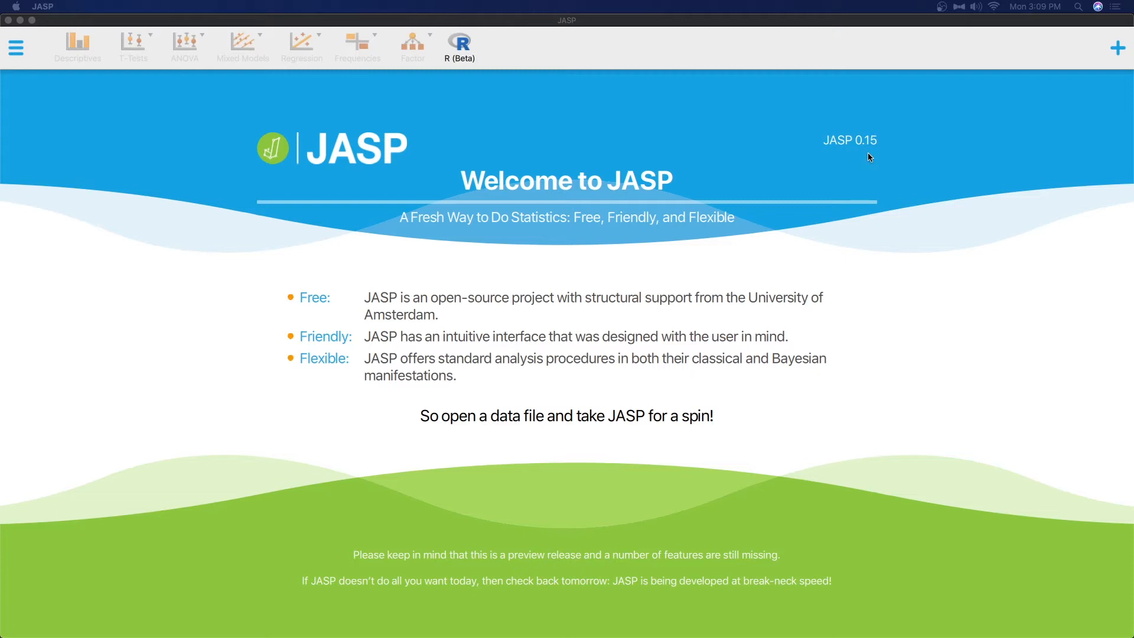
click(869, 166)
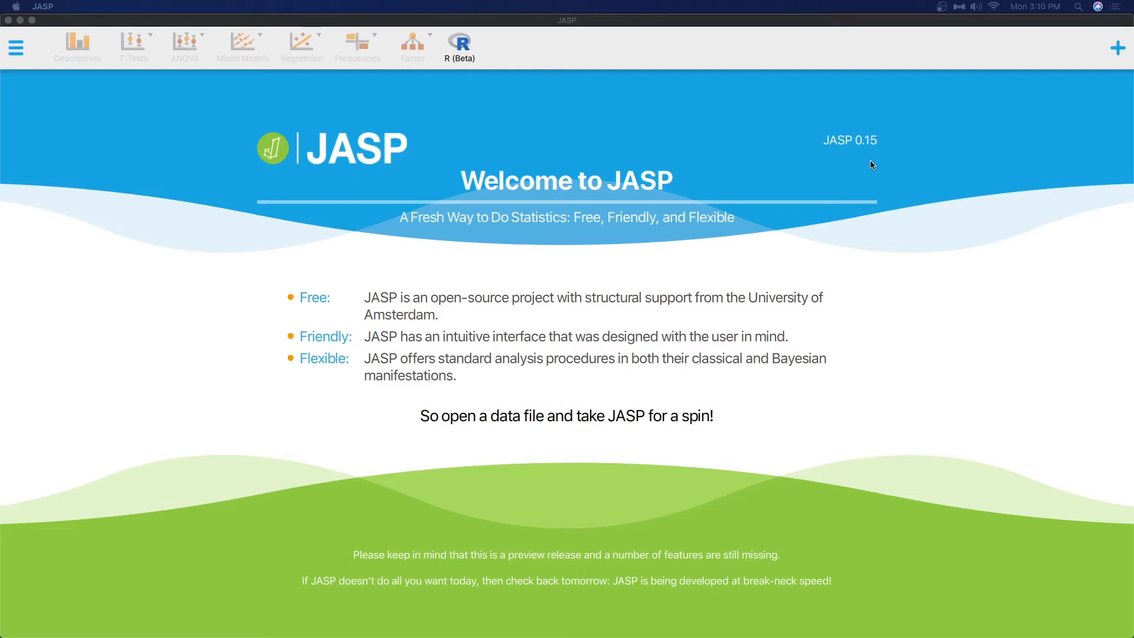
click(232, 227)
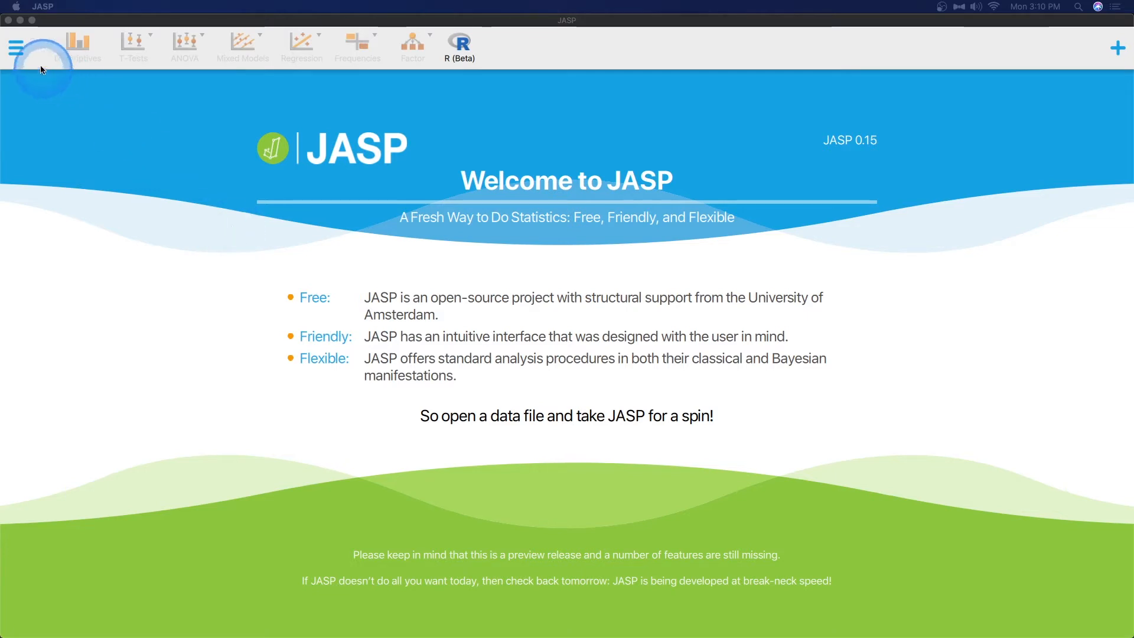
click(17, 47)
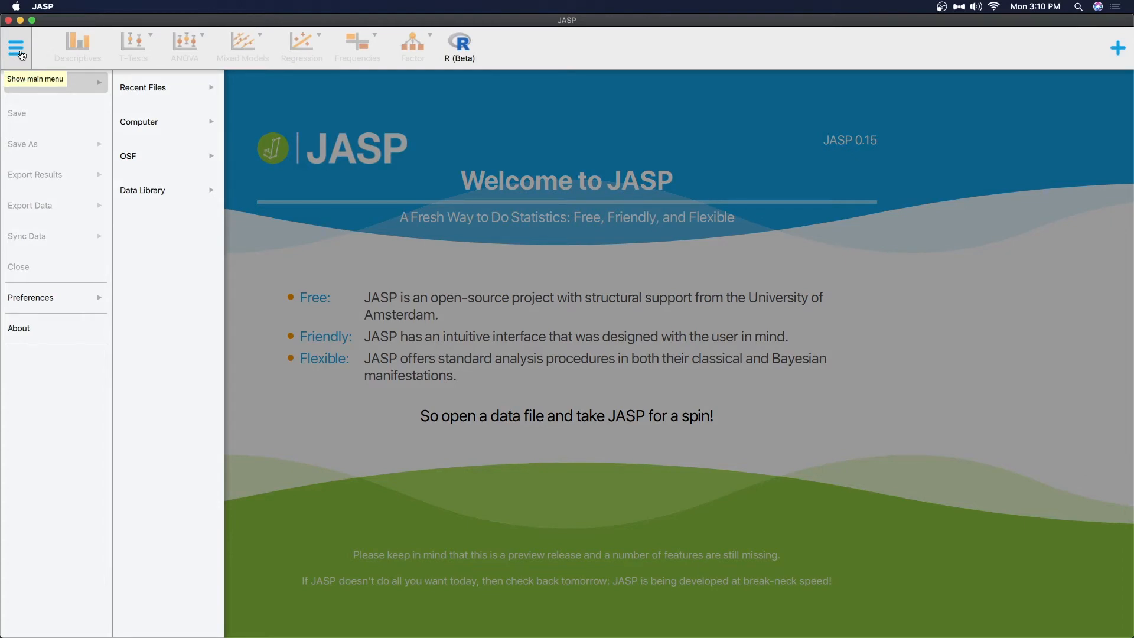
click(166, 190)
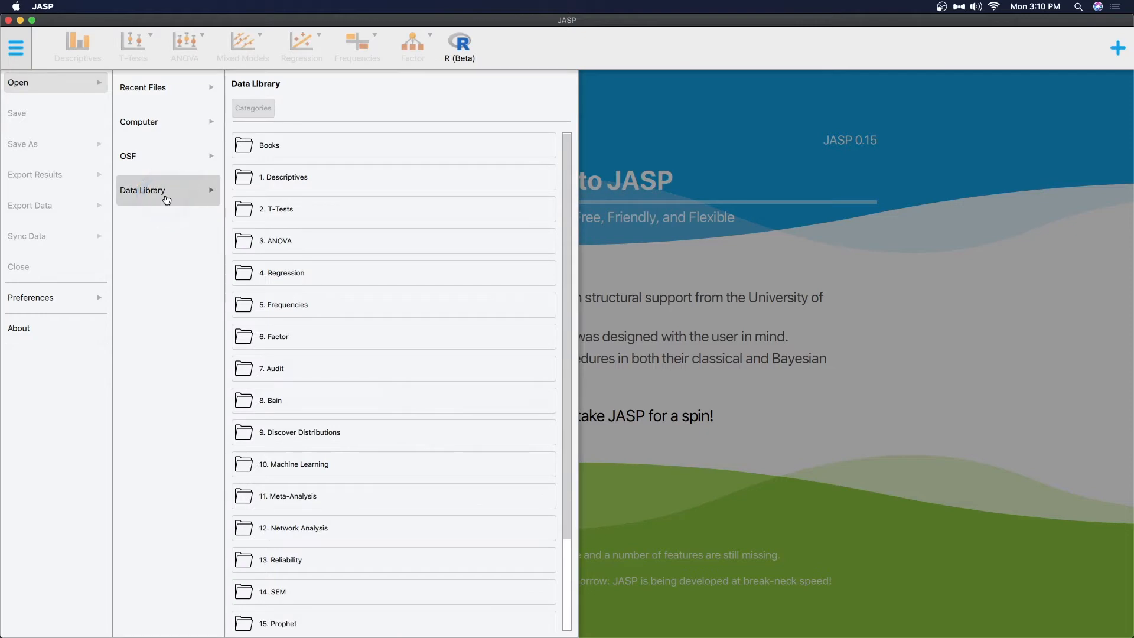
click(276, 208)
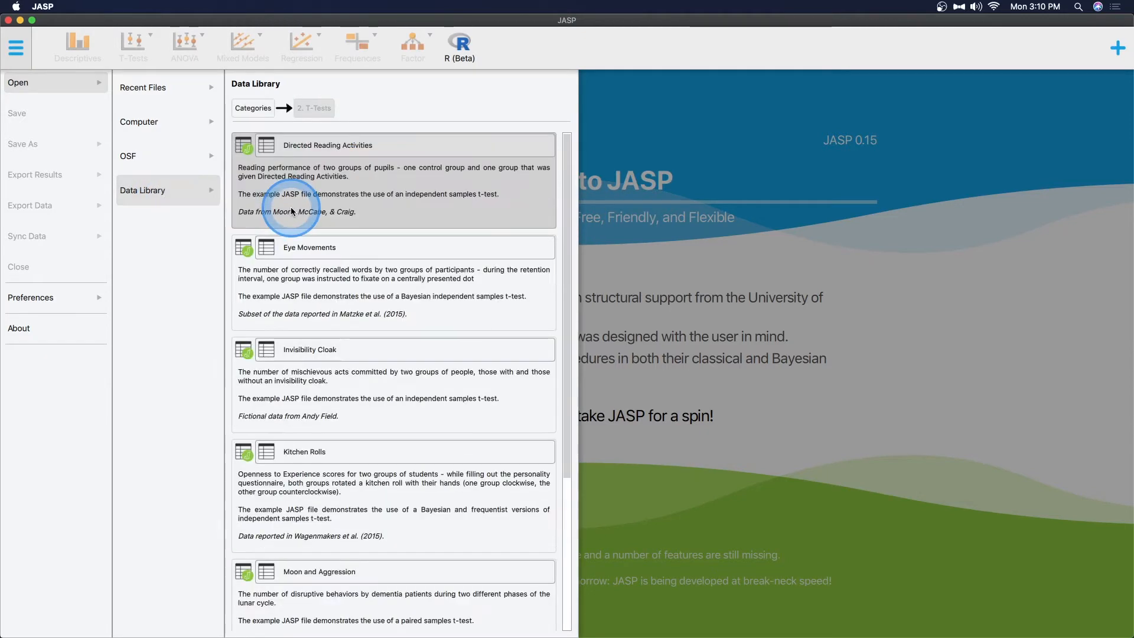
- Load the Weight Gain example dataset (16 rows of weight data)
scroll(down, 3)
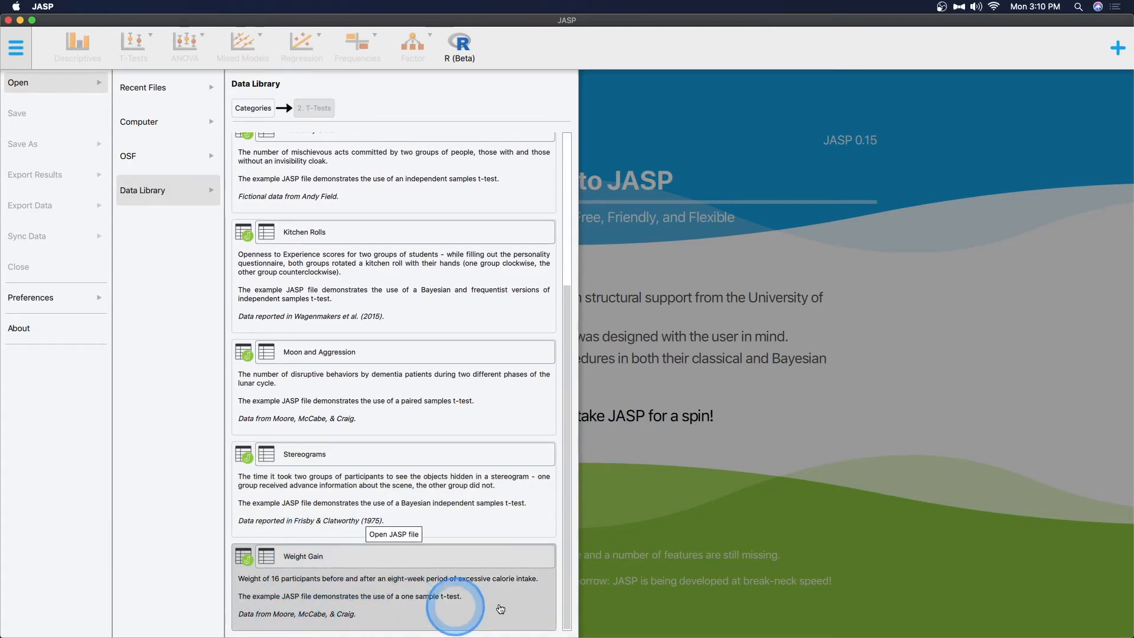
click(270, 562)
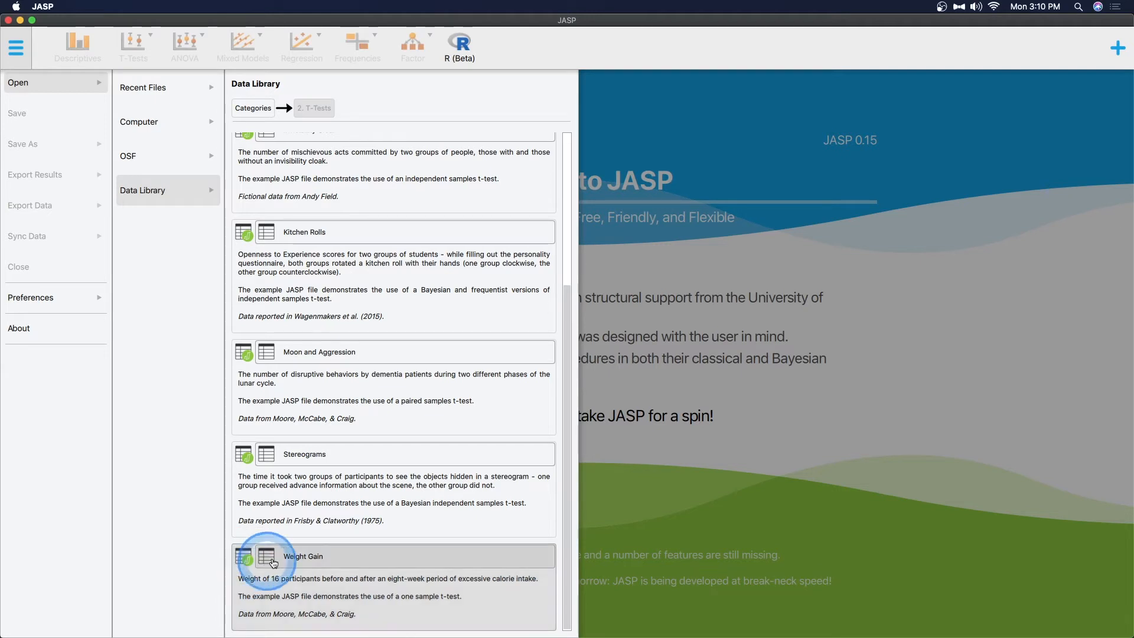
mouse_move(243, 561)
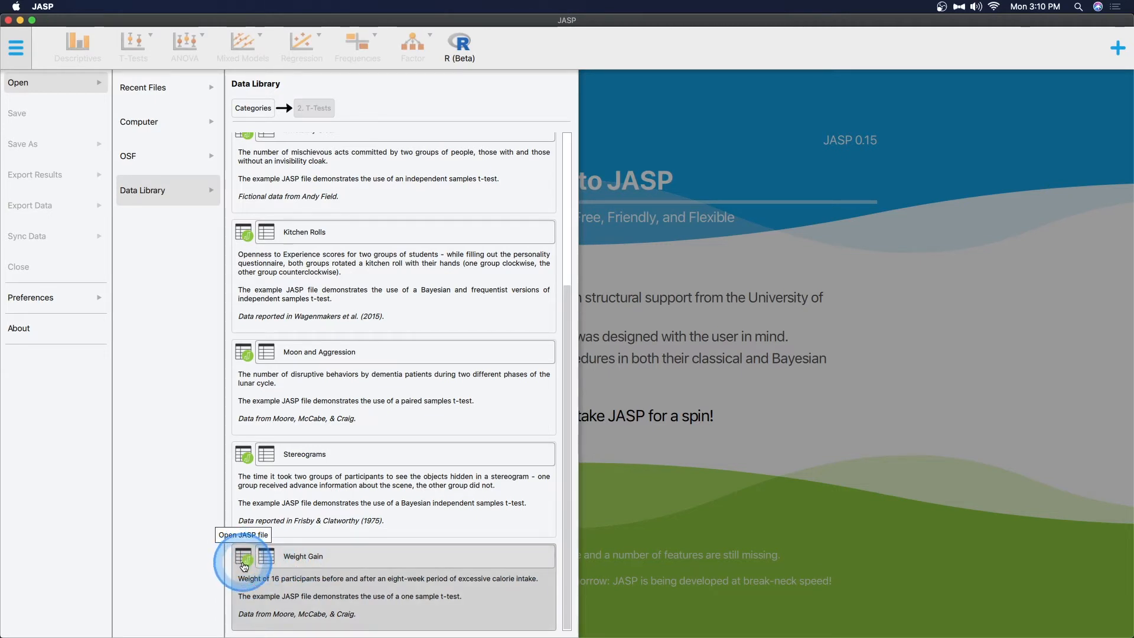
click(243, 565)
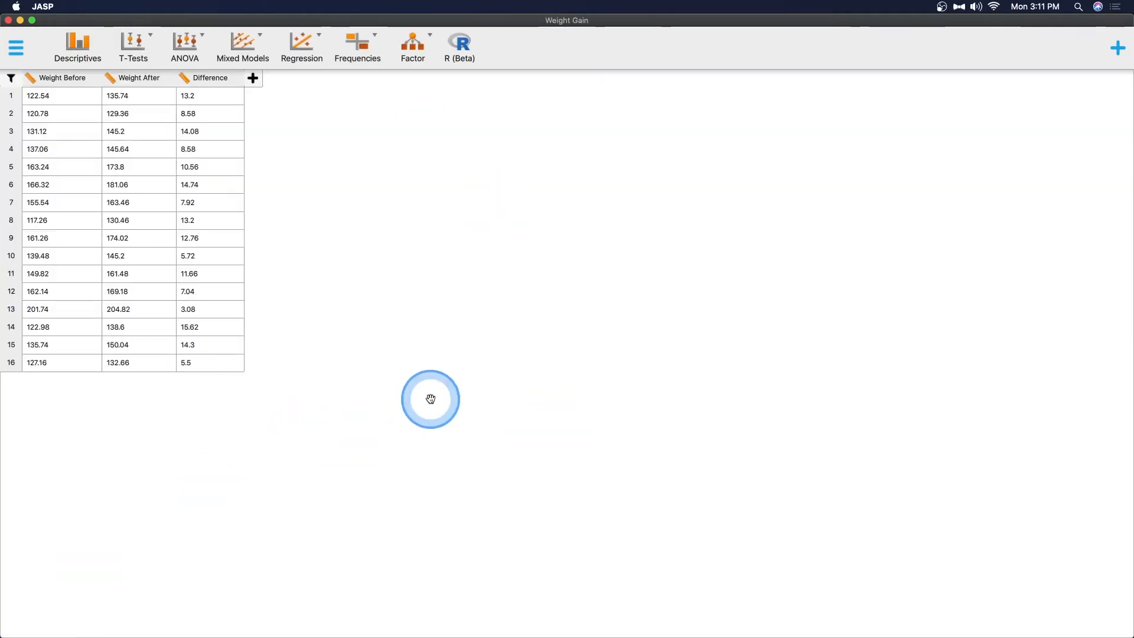
click(190, 81)
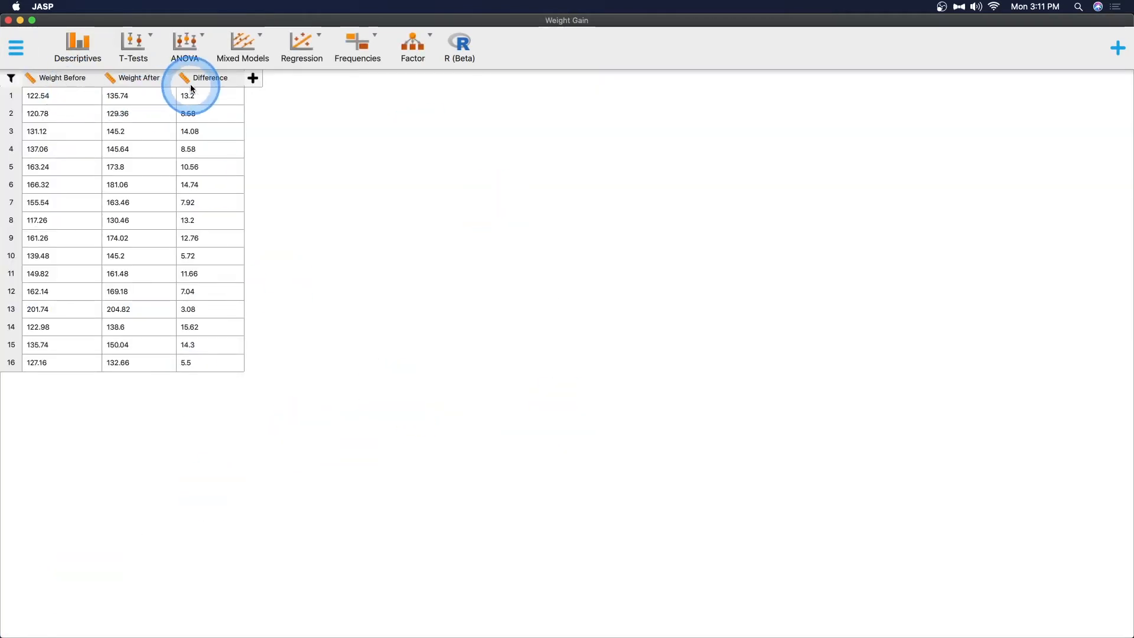
mouse_move(366, 411)
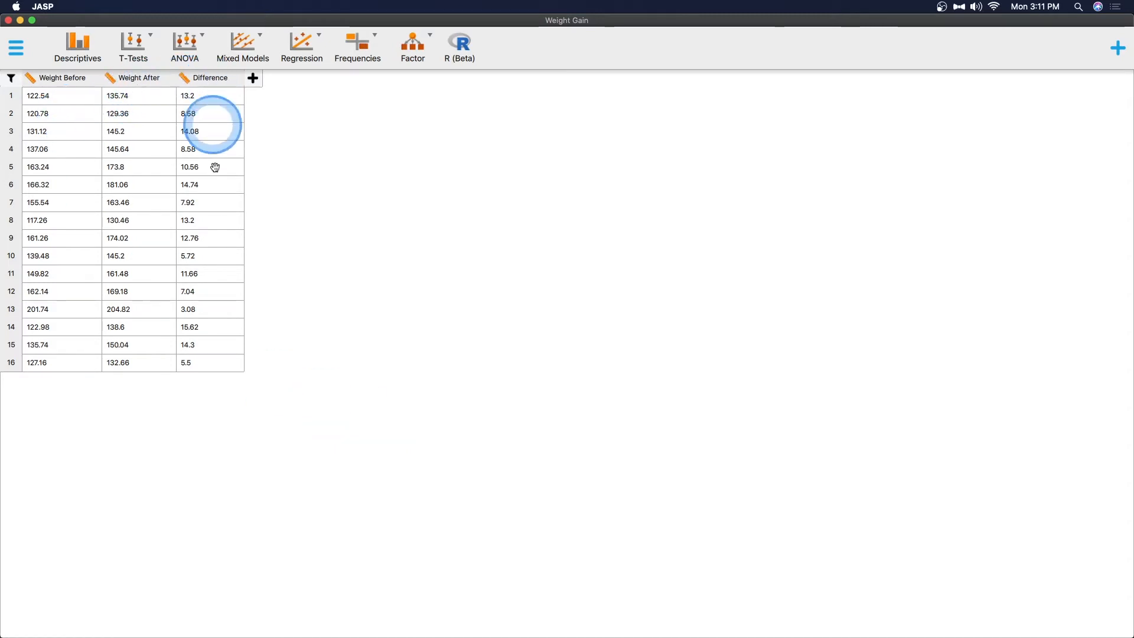
mouse_move(350, 418)
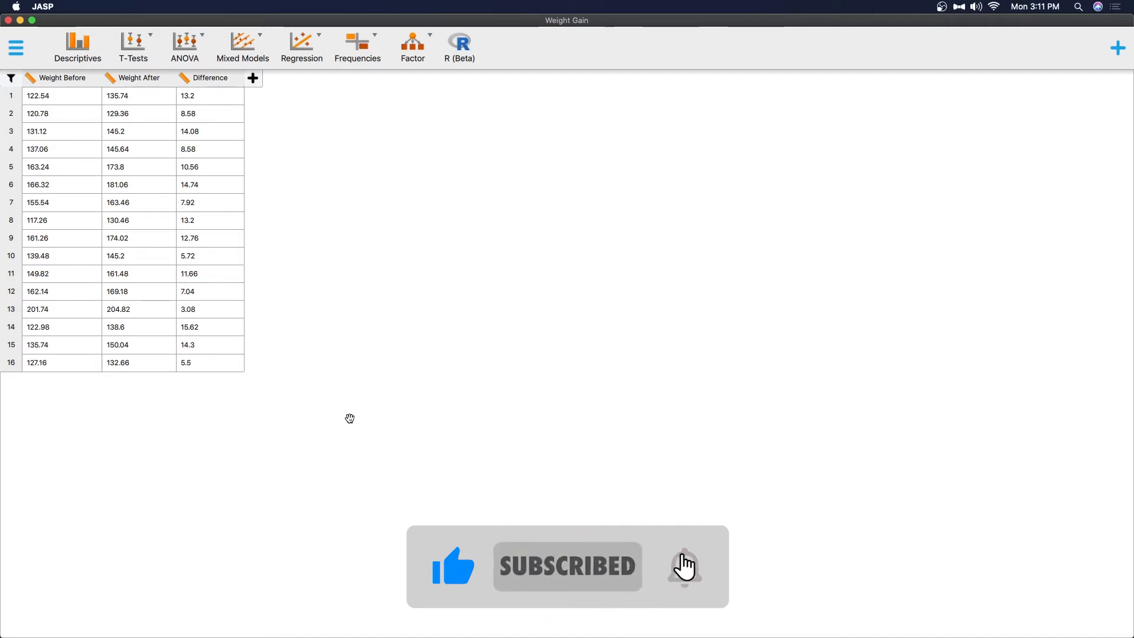
click(685, 567)
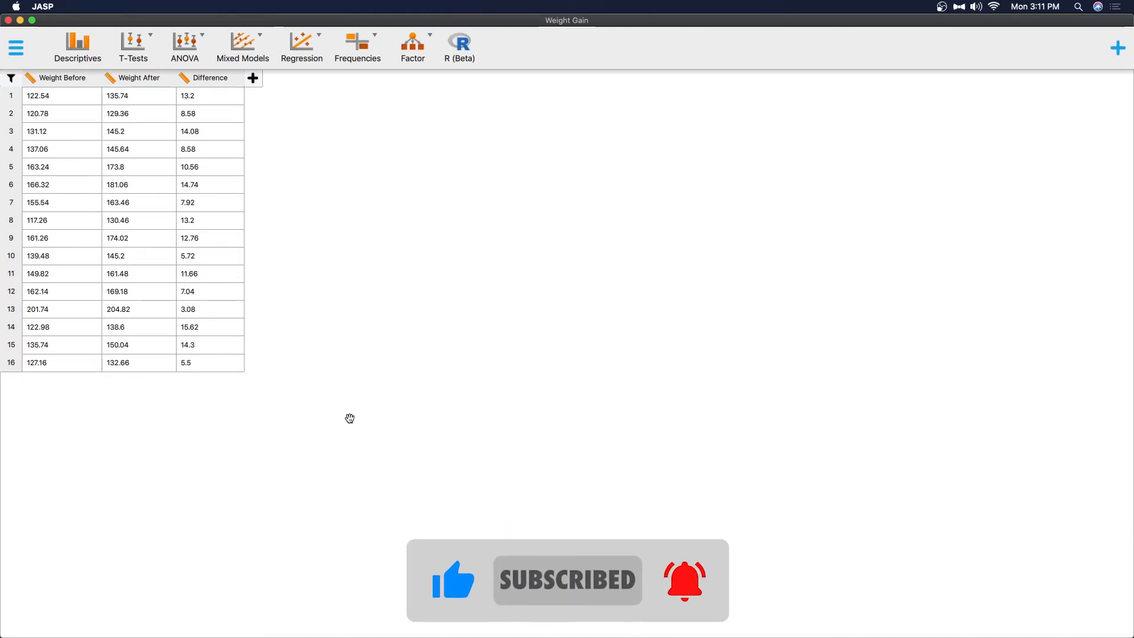
click(432, 358)
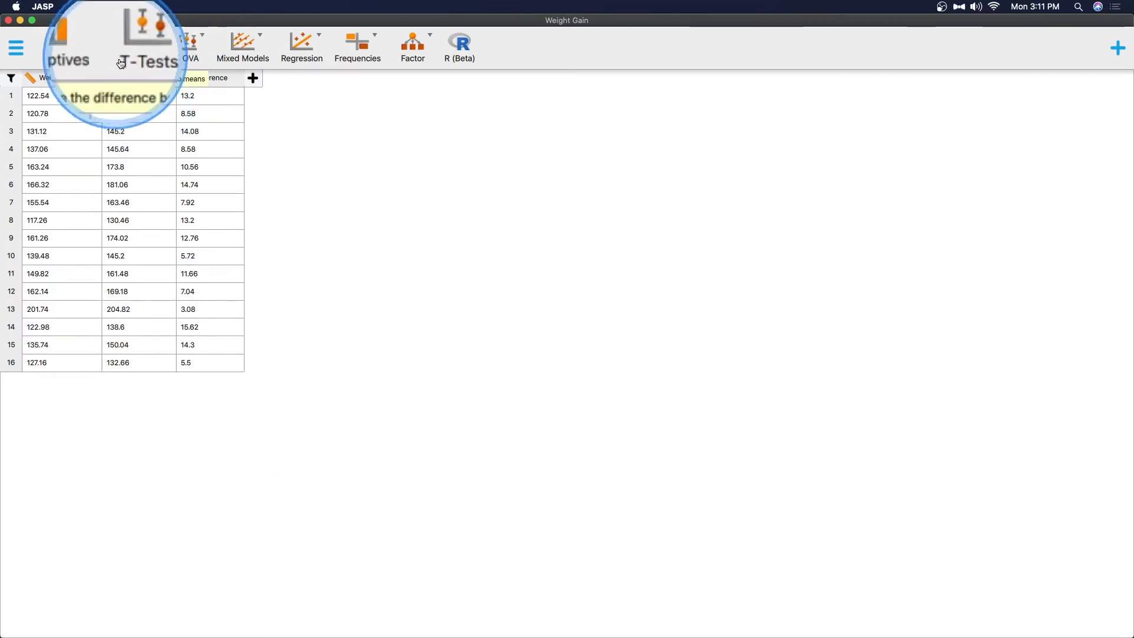
- Run a One Sample T-Test on Difference against 0 (t = 10.84, df = 15, p < .001)
click(137, 46)
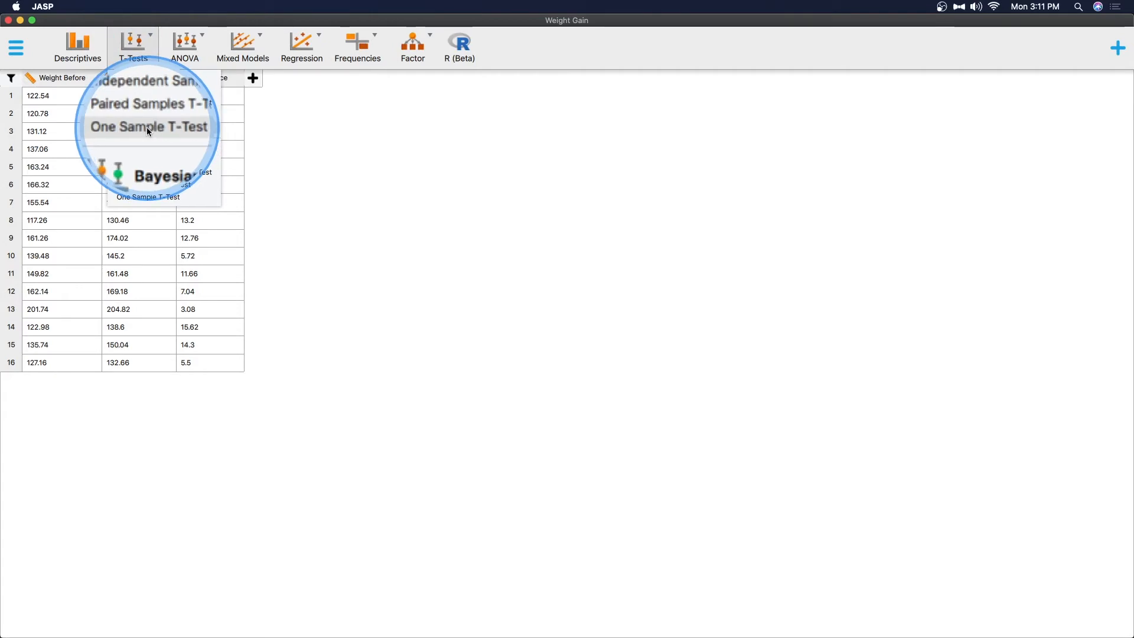
click(148, 126)
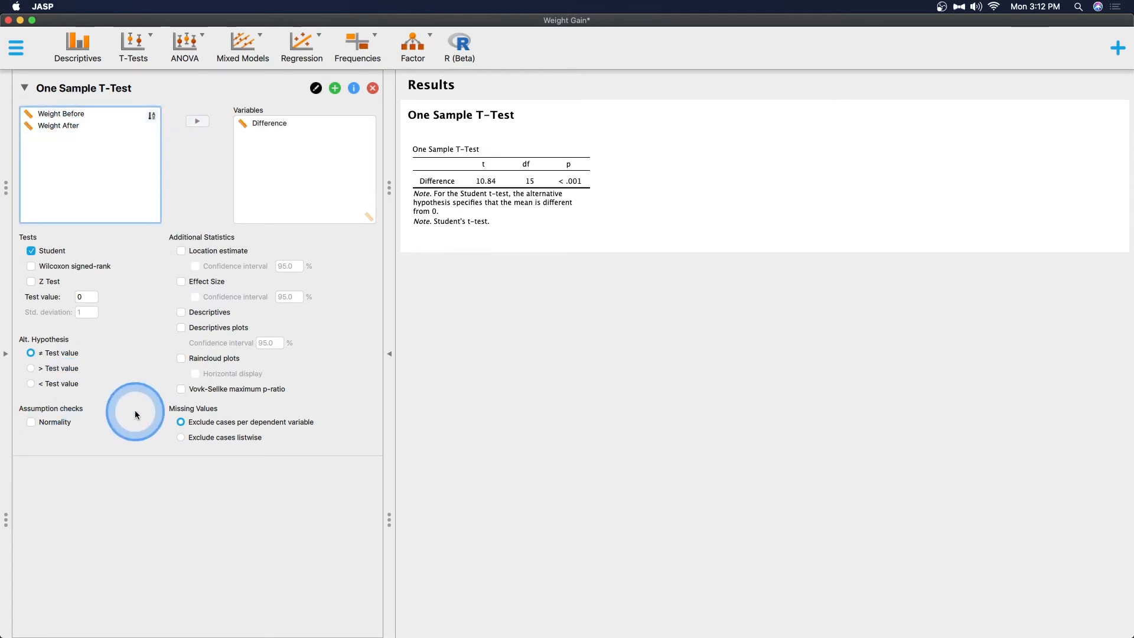
click(86, 297)
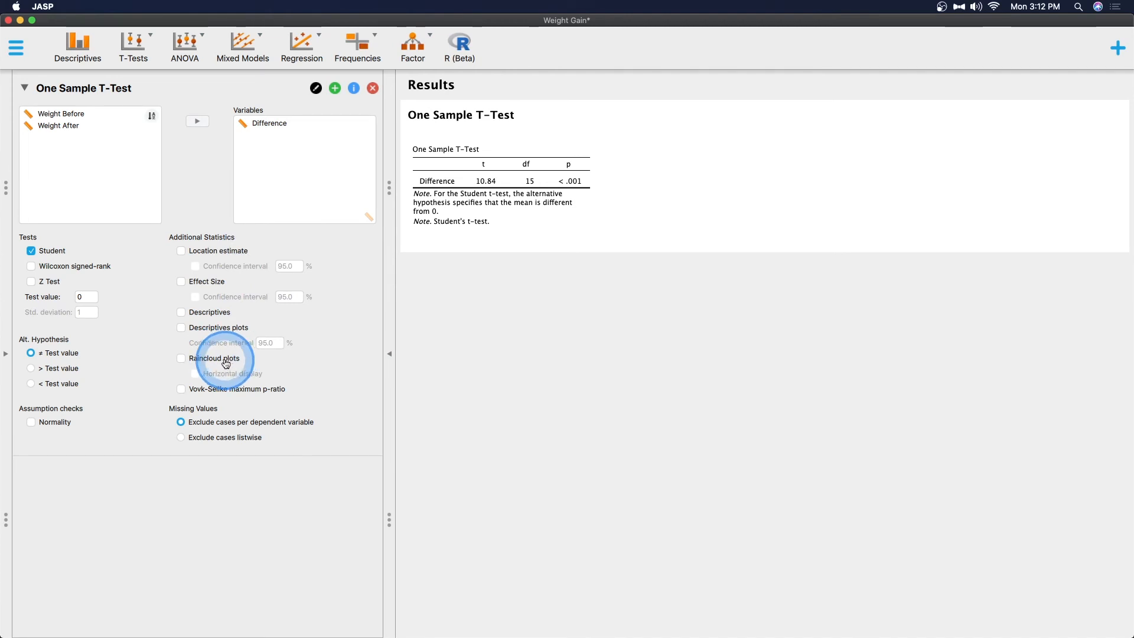
- Add a horizontal raincloud plot of Difference with its x-axis starting at 0
click(182, 359)
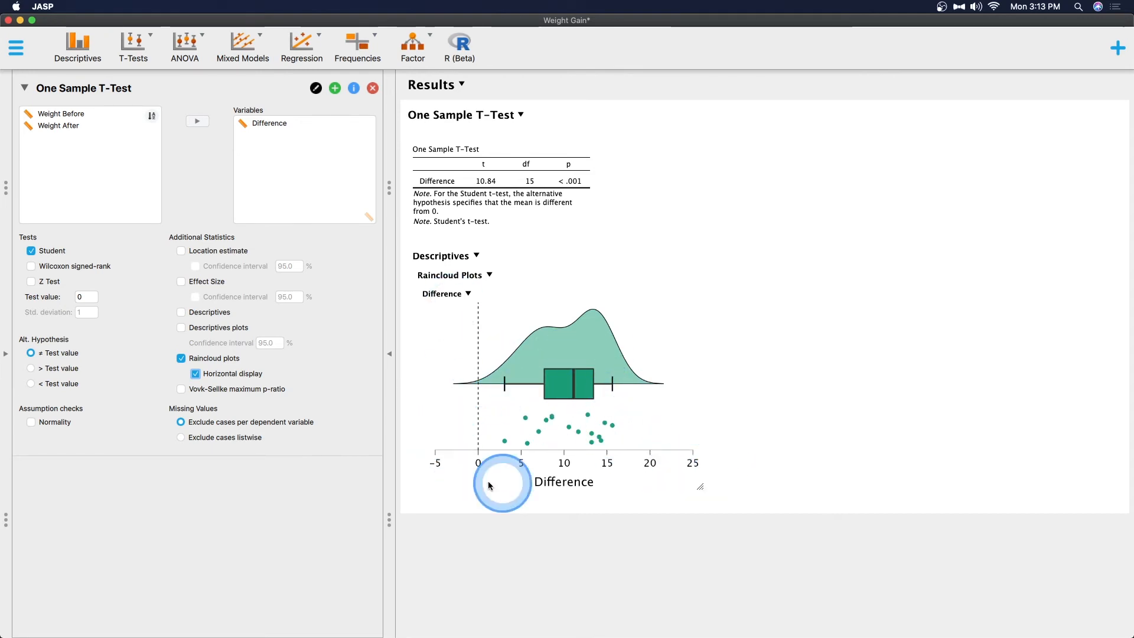
mouse_move(477, 451)
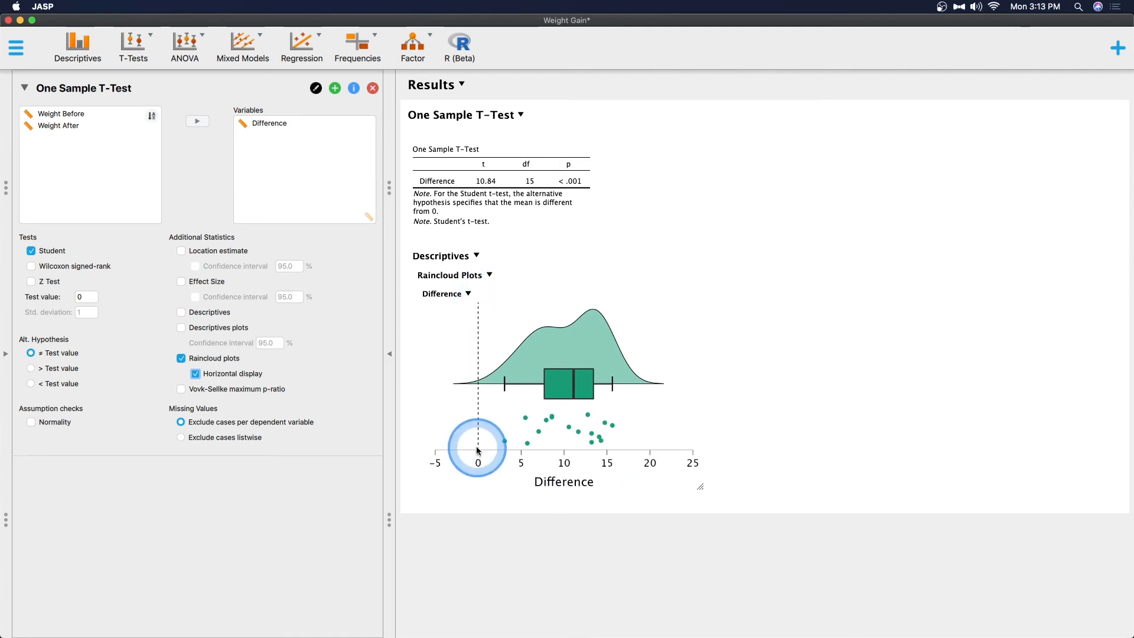
mouse_move(690, 479)
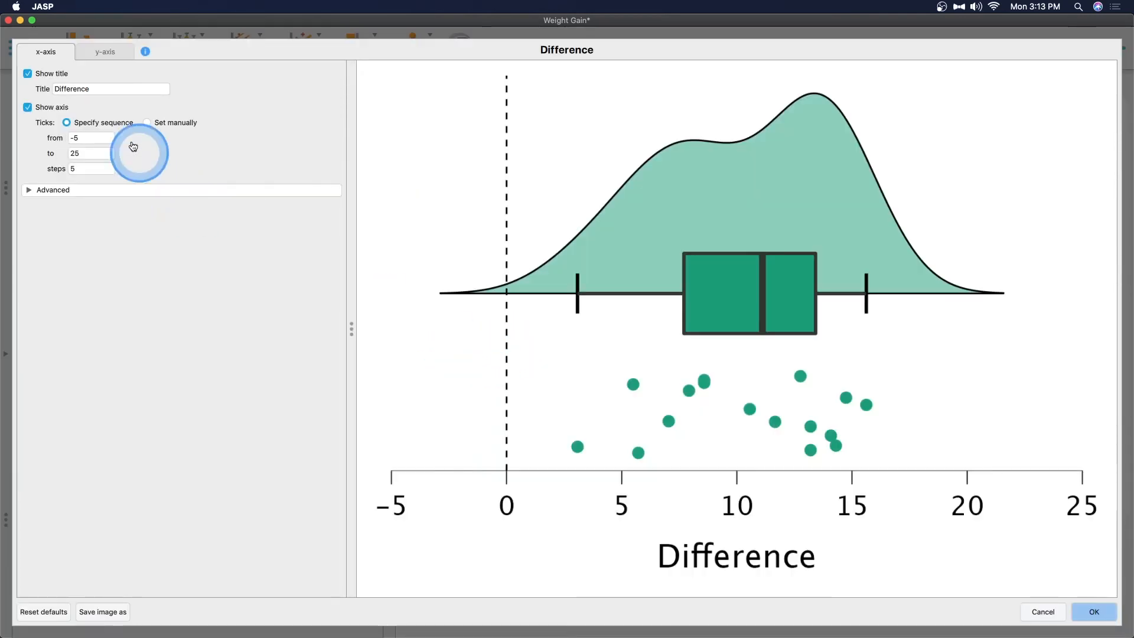
click(88, 137)
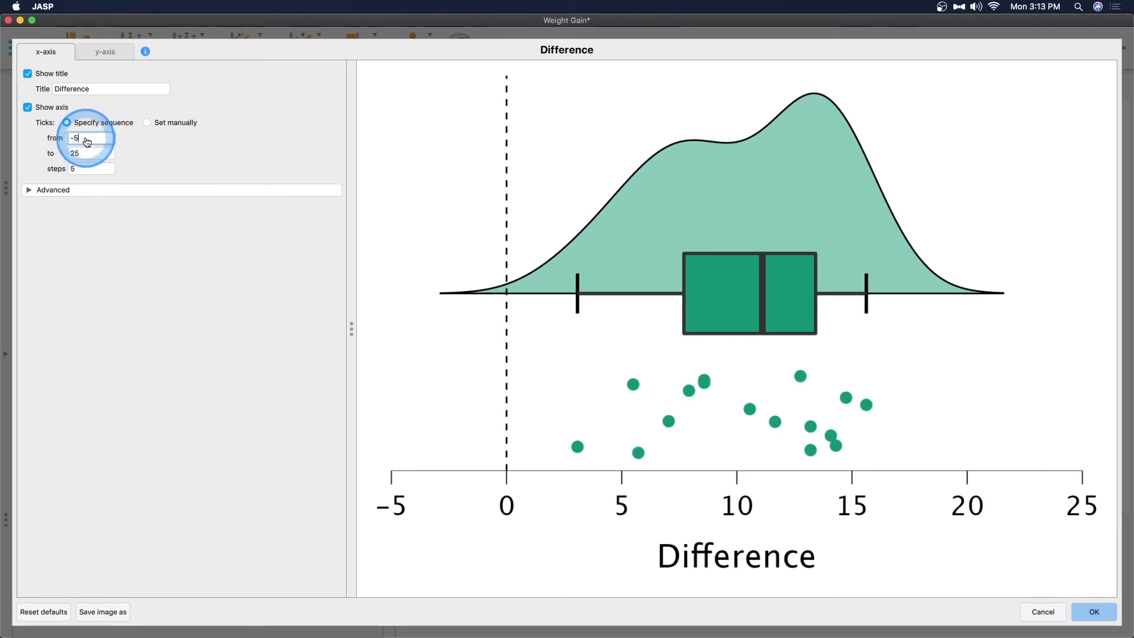
text(0)
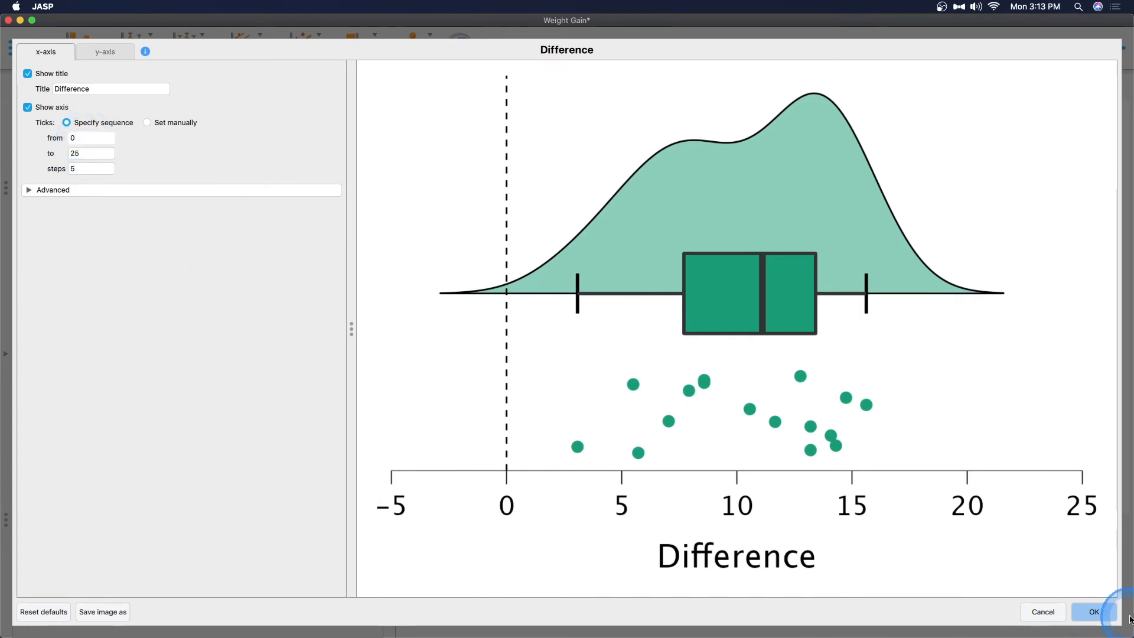
click(1096, 612)
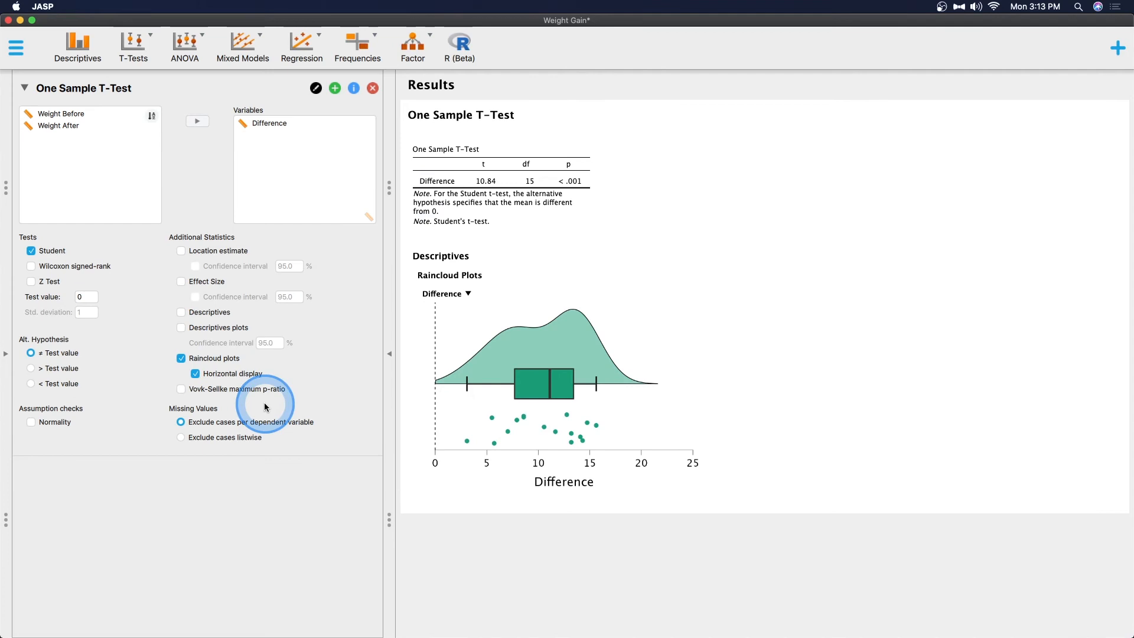
mouse_move(382, 419)
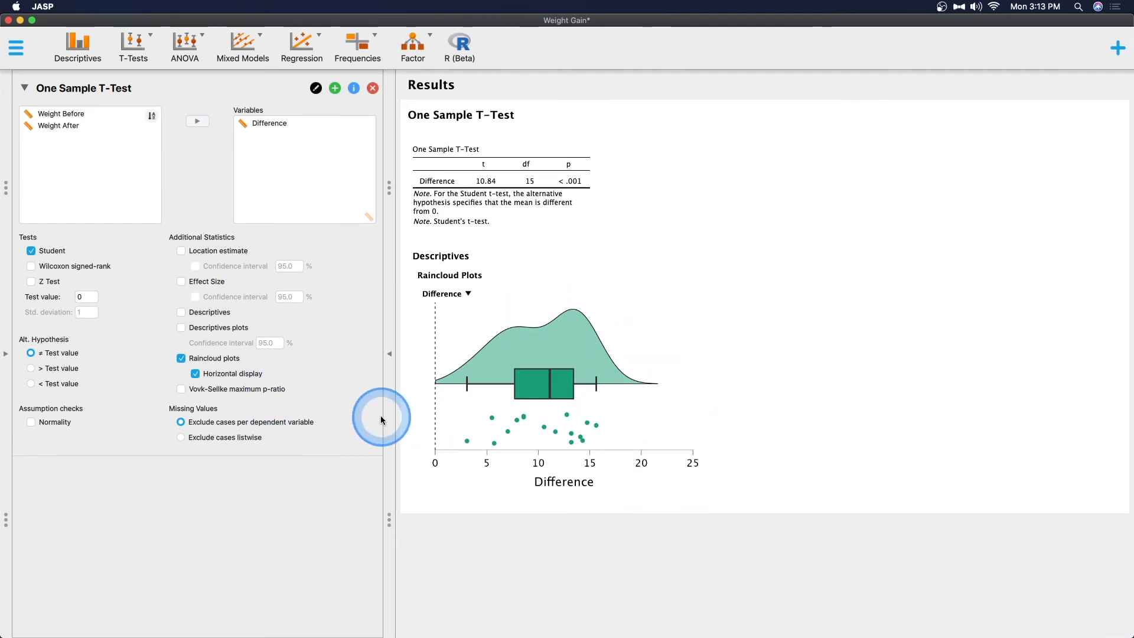
- Report Cohen's d with its 95% confidence interval in the t-test table
click(182, 282)
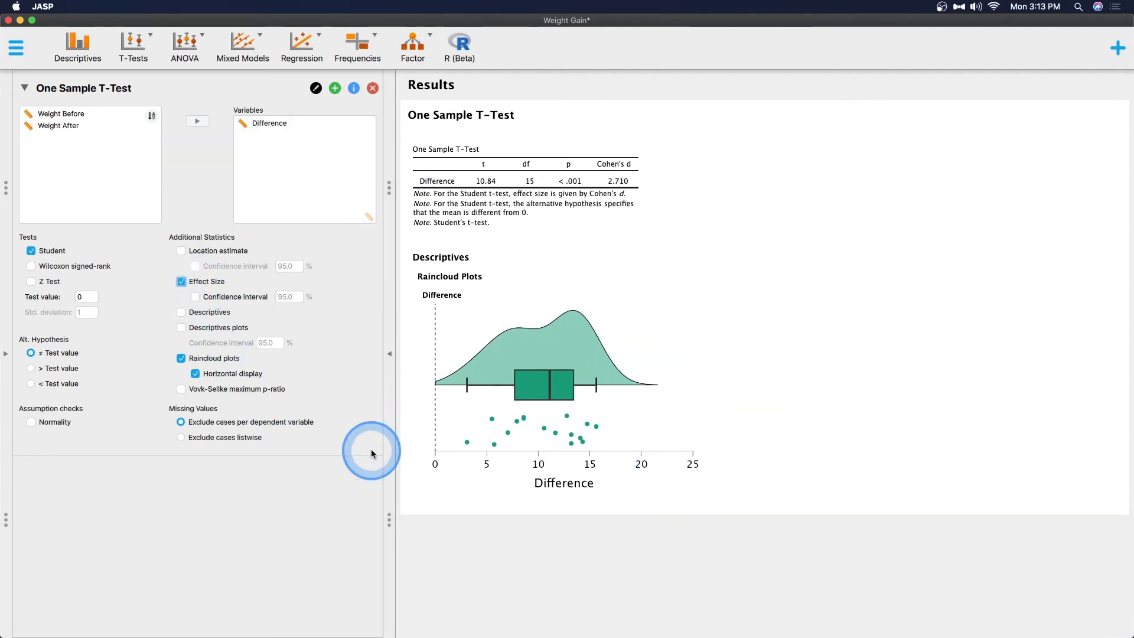
click(196, 296)
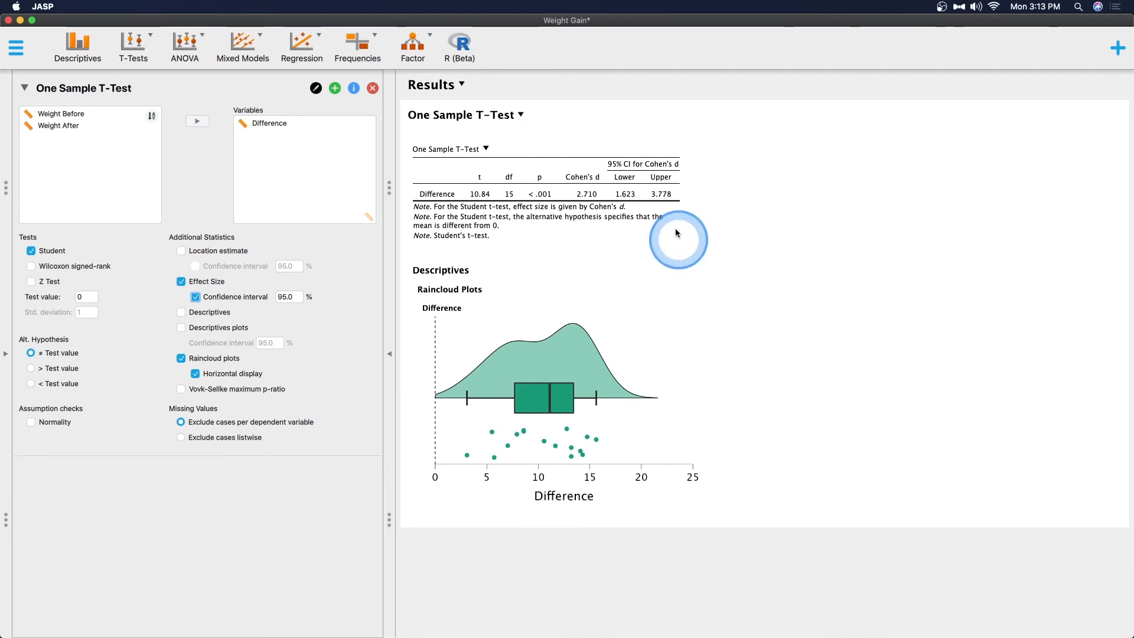
mouse_move(586, 199)
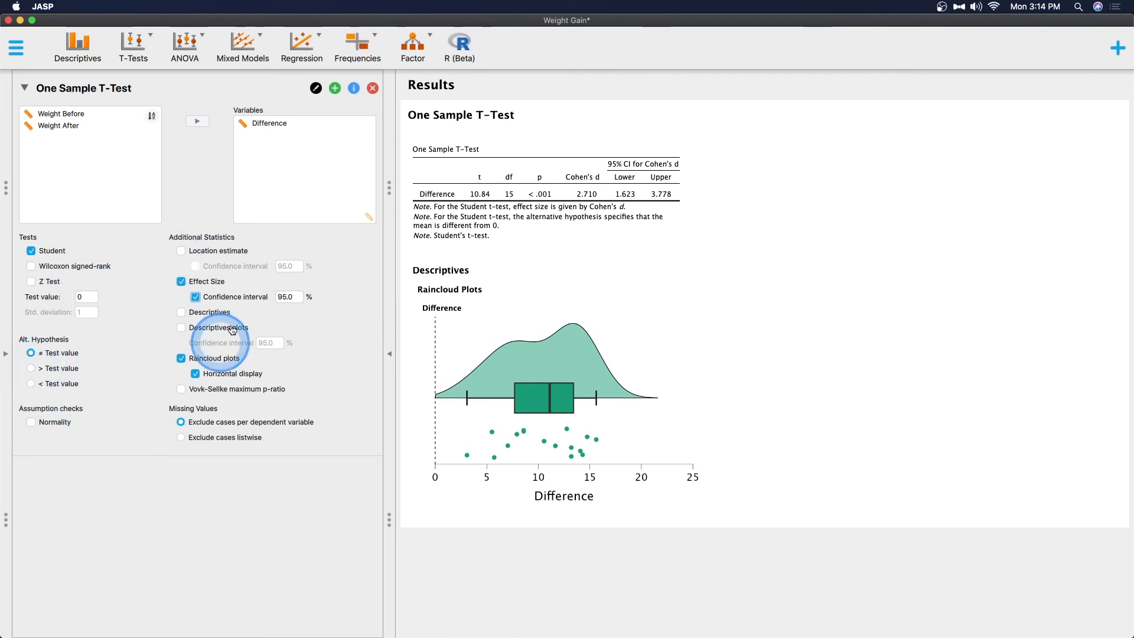
- Show a Descriptives table for Difference with N, mean, SD and SE
click(182, 312)
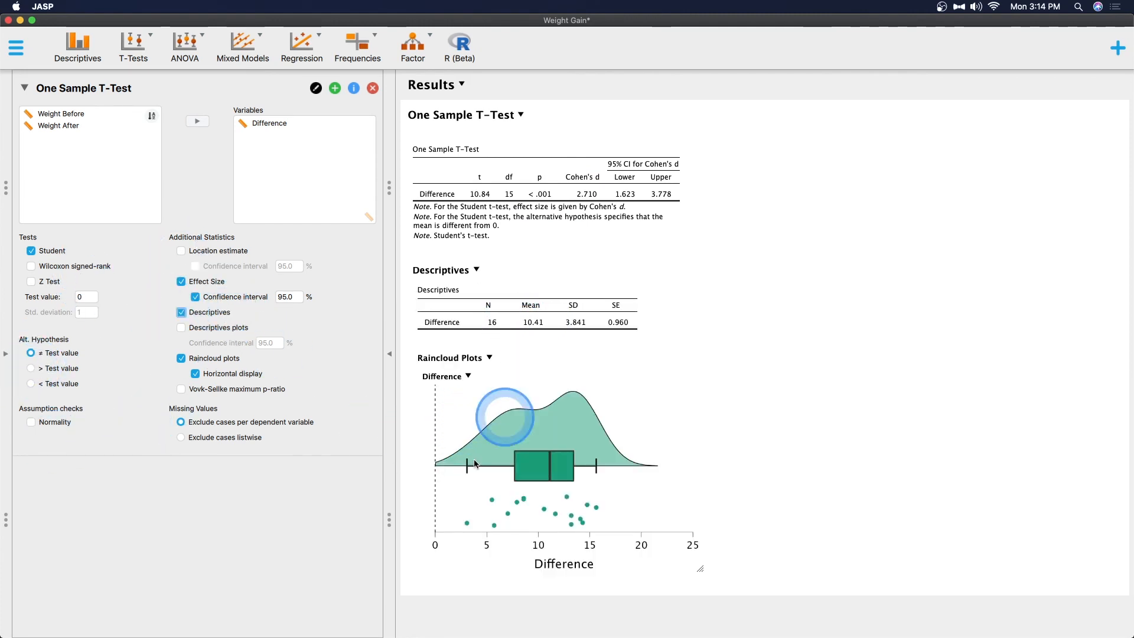
mouse_move(545, 472)
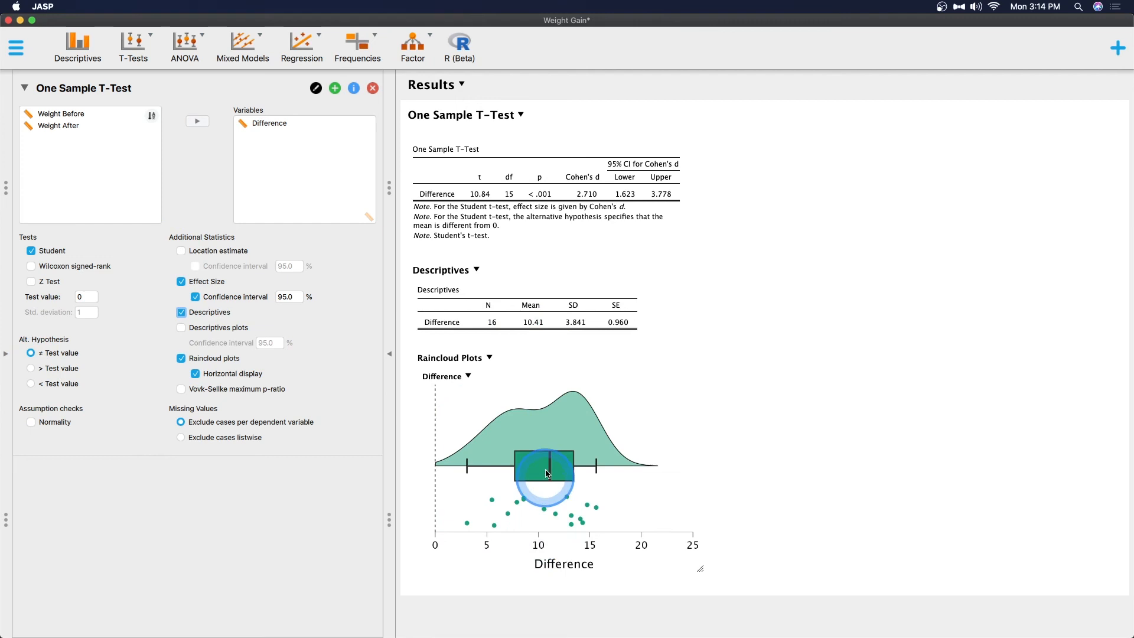
mouse_move(562, 461)
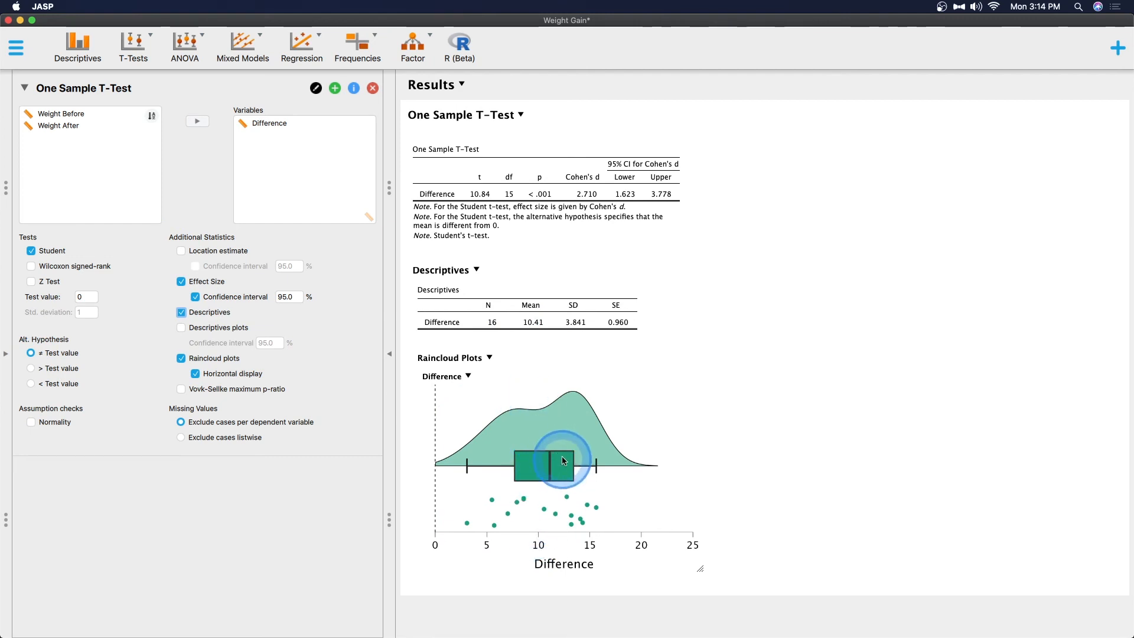